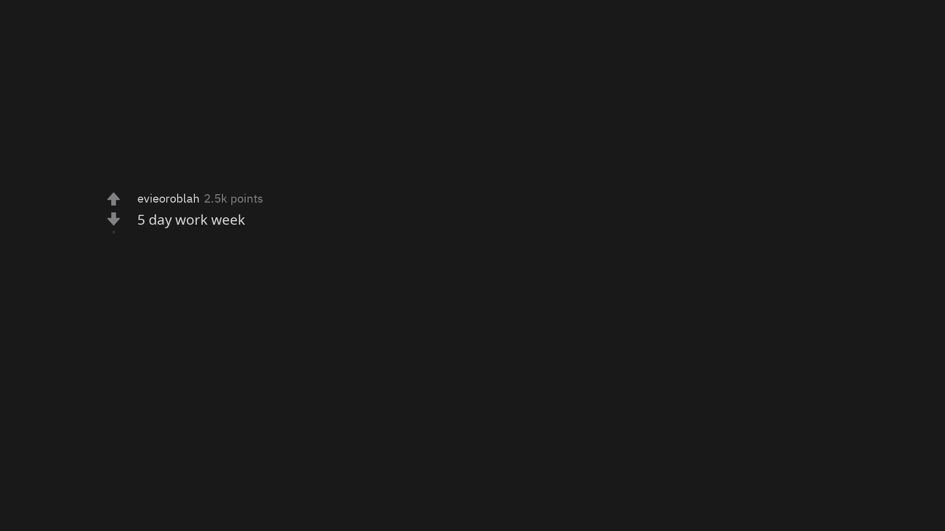
scroll(down, 3)
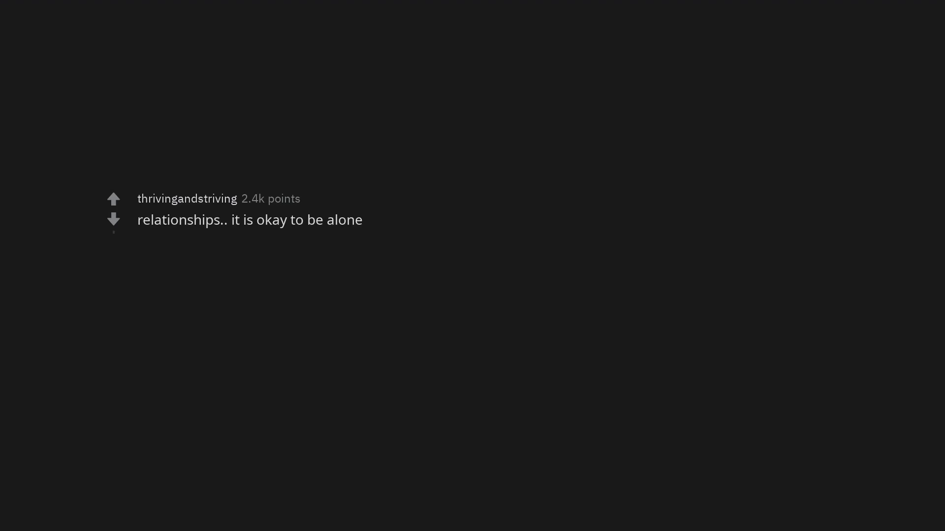